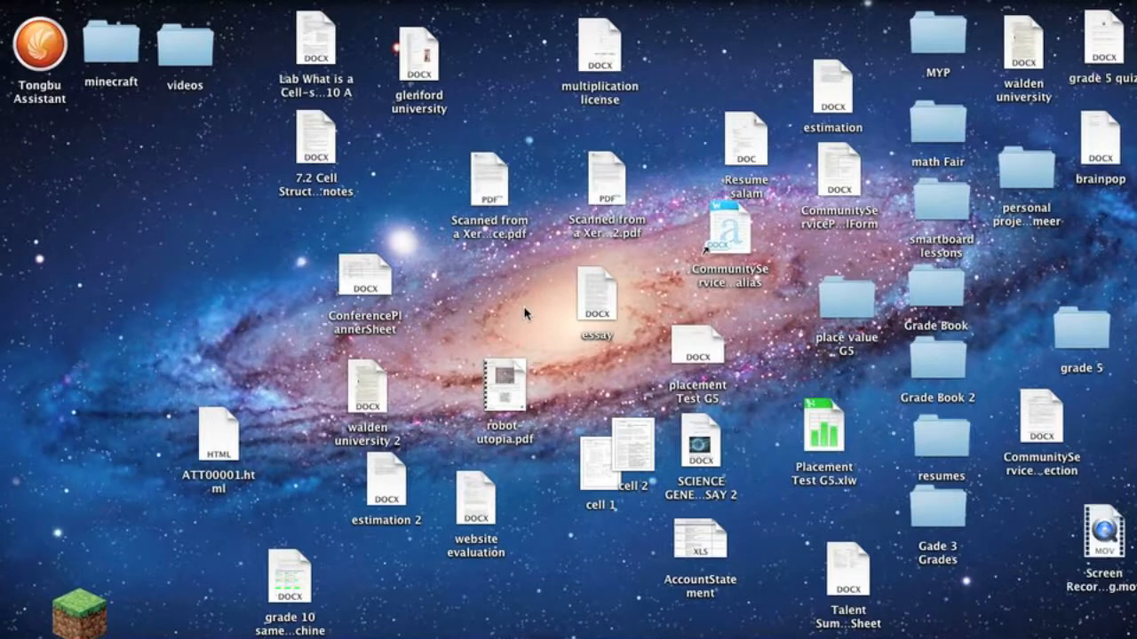
mouse_move(324, 131)
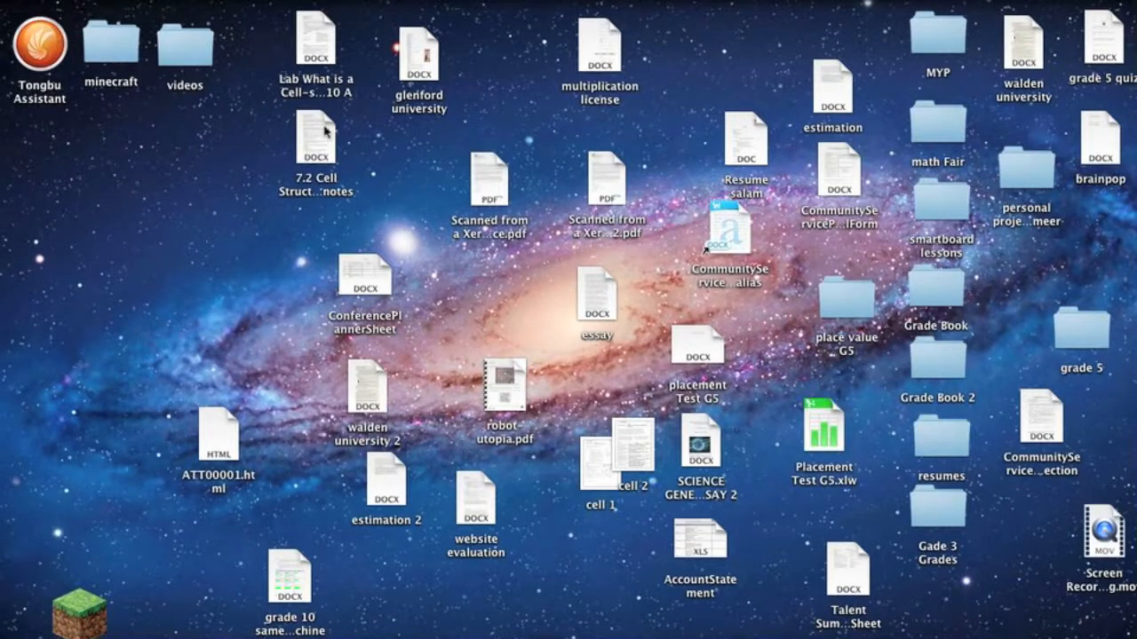
mouse_move(387, 10)
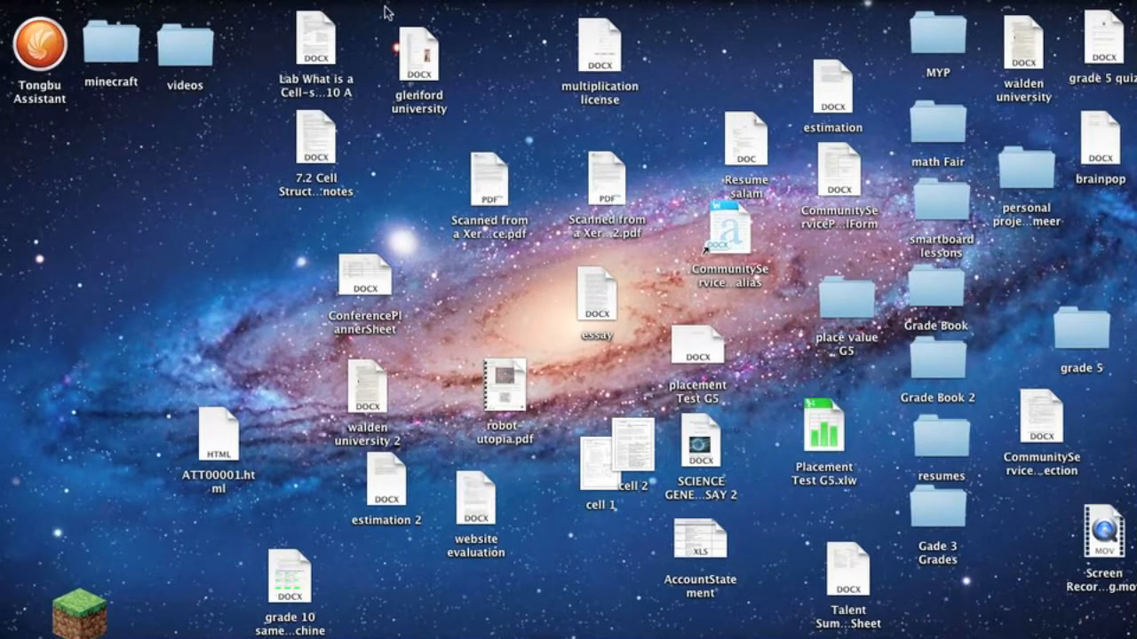
mouse_move(519, 69)
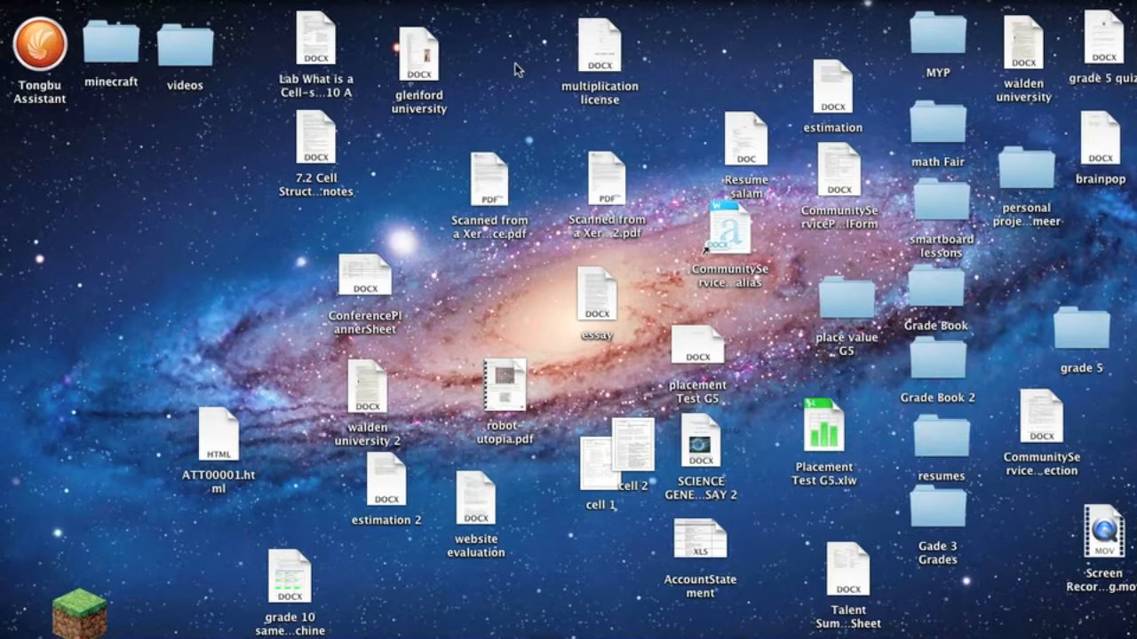
mouse_move(501, 56)
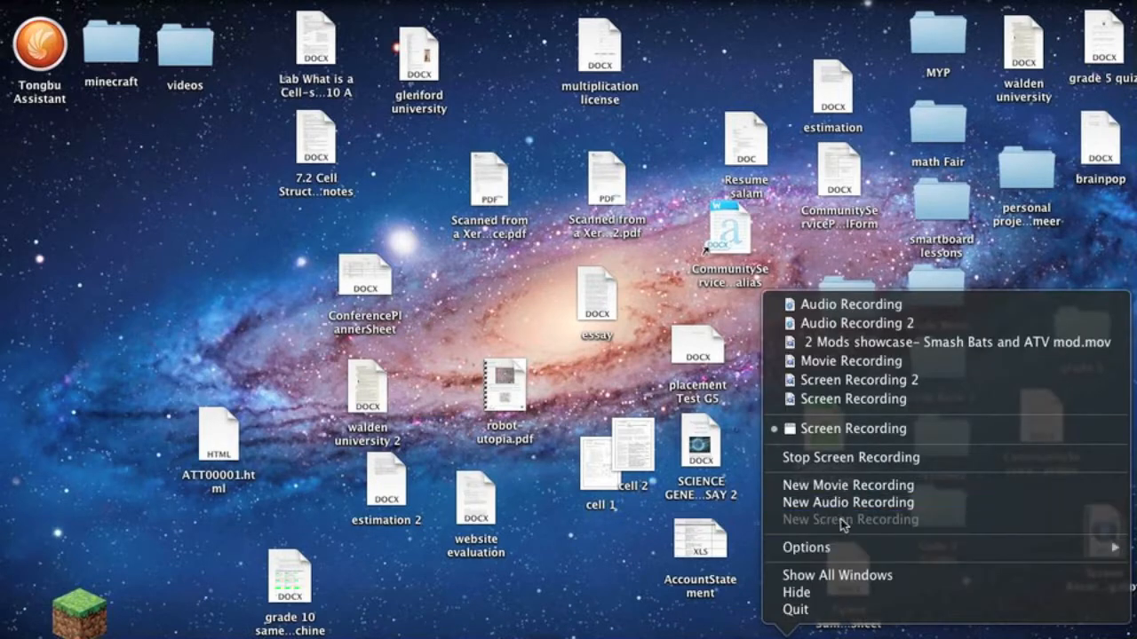
mouse_move(881, 524)
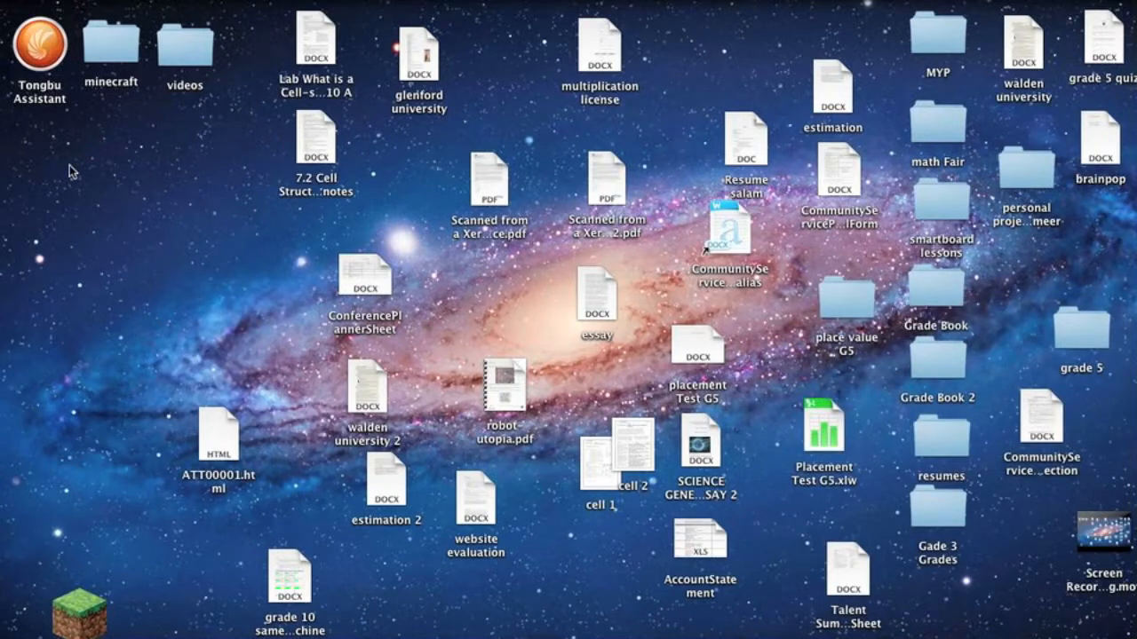
mouse_move(287, 156)
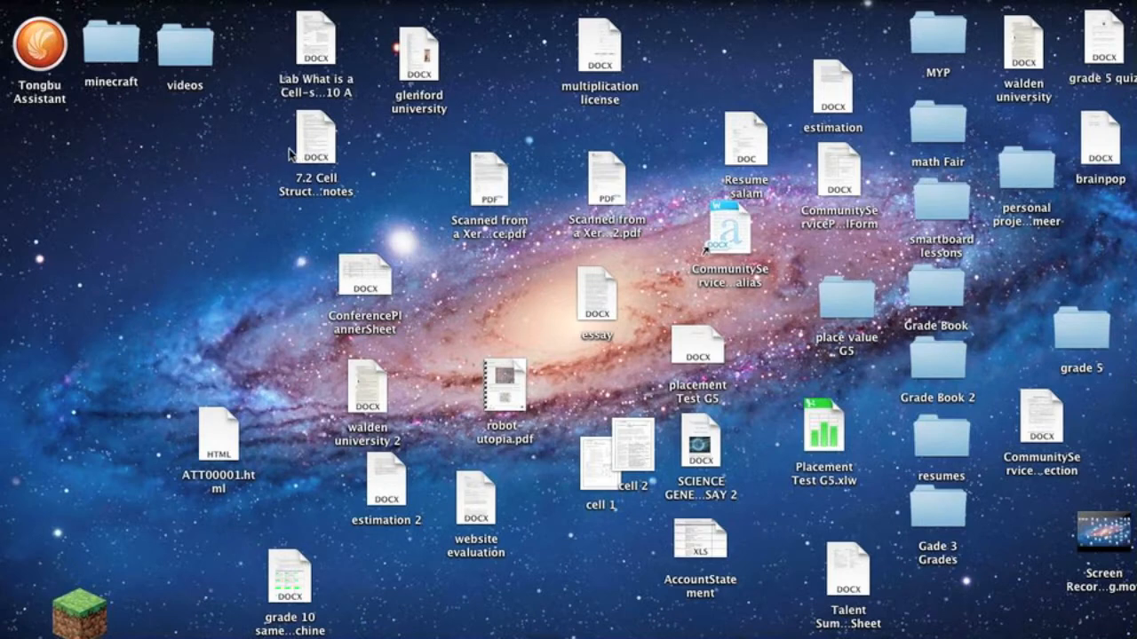
mouse_move(287, 156)
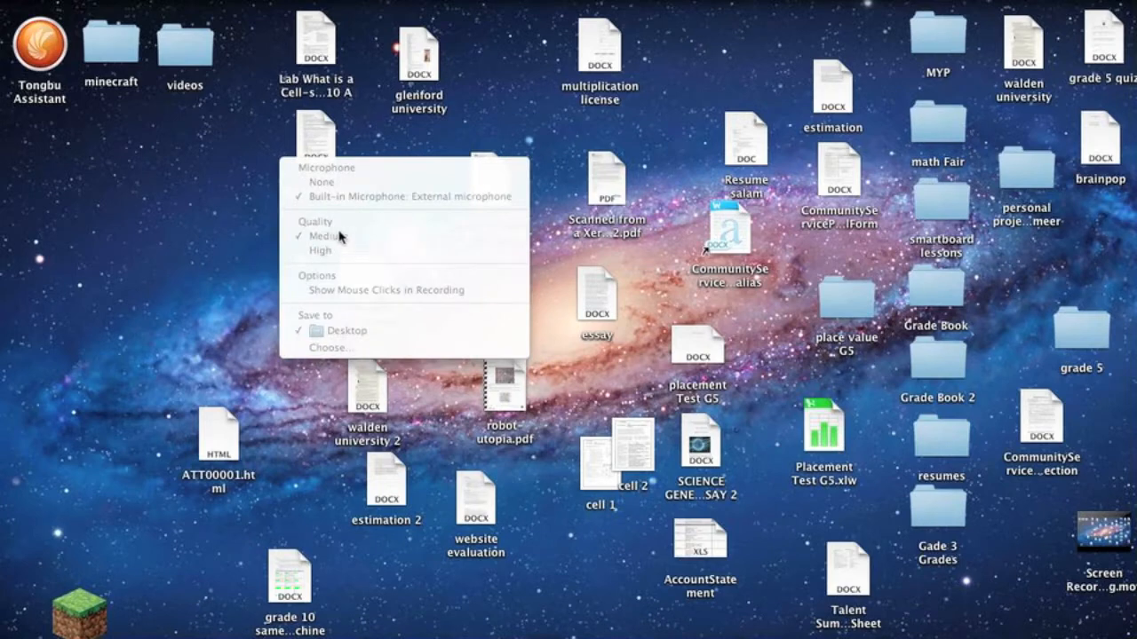
mouse_move(231, 230)
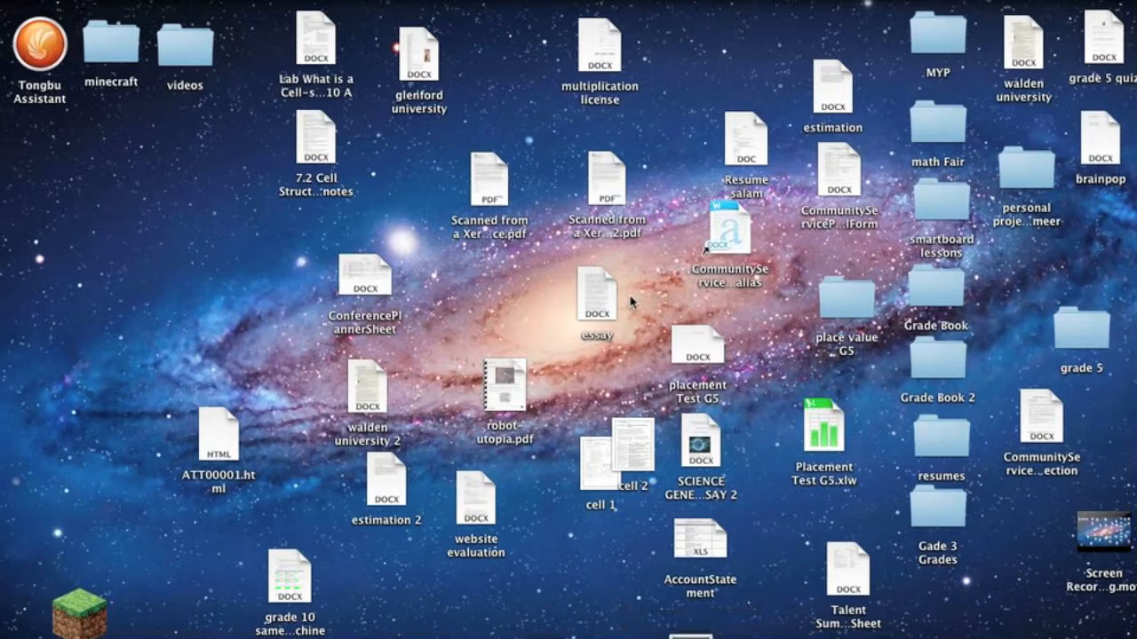
mouse_move(579, 241)
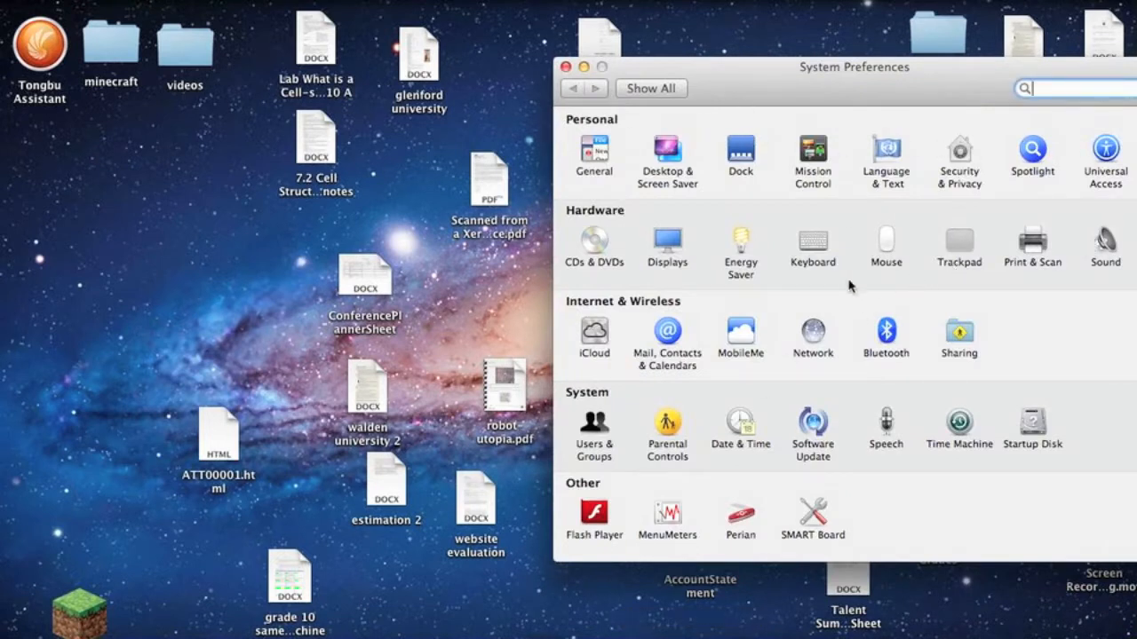
mouse_move(666, 249)
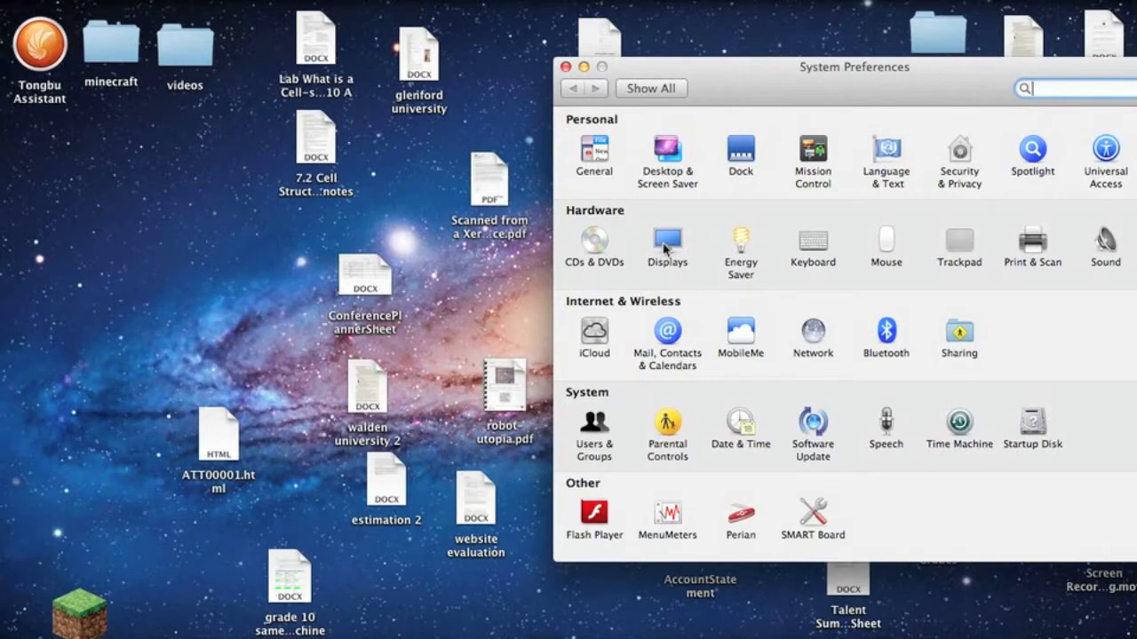
Lower the screen resolution in the Displays pane from its highest setting.
left_click(666, 239)
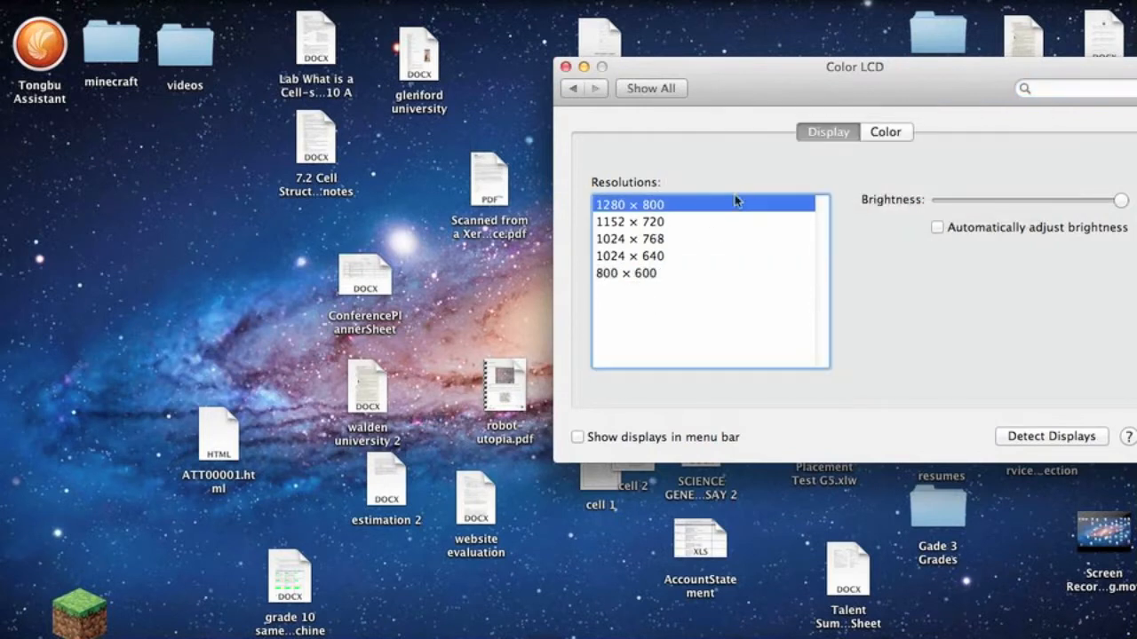
mouse_move(636, 263)
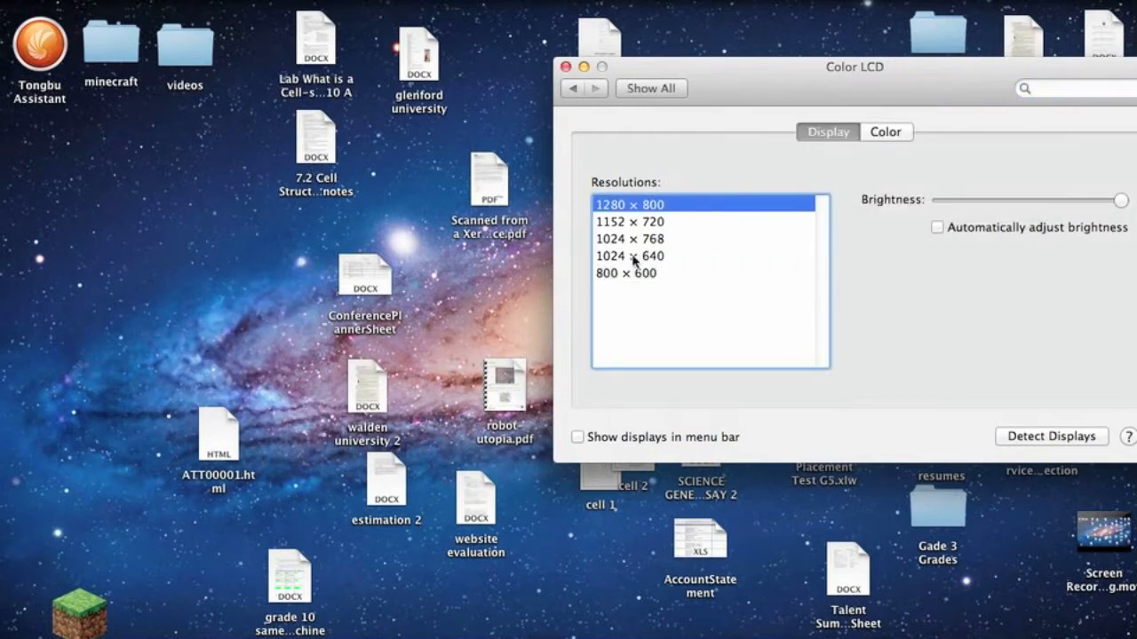
left_click(625, 273)
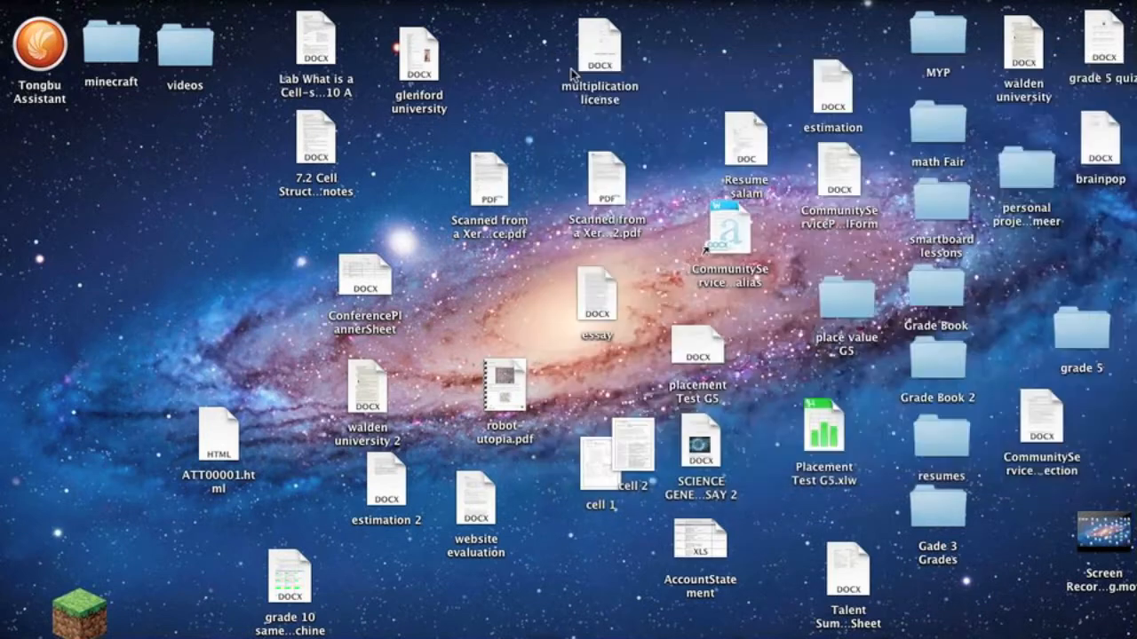
mouse_move(242, 260)
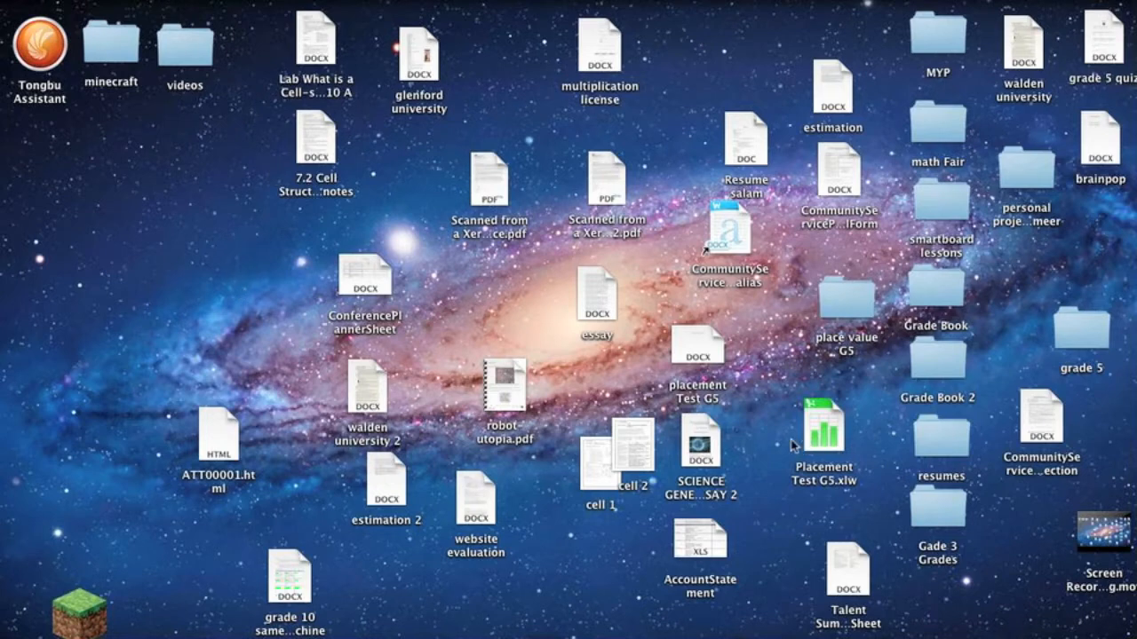
mouse_move(640, 412)
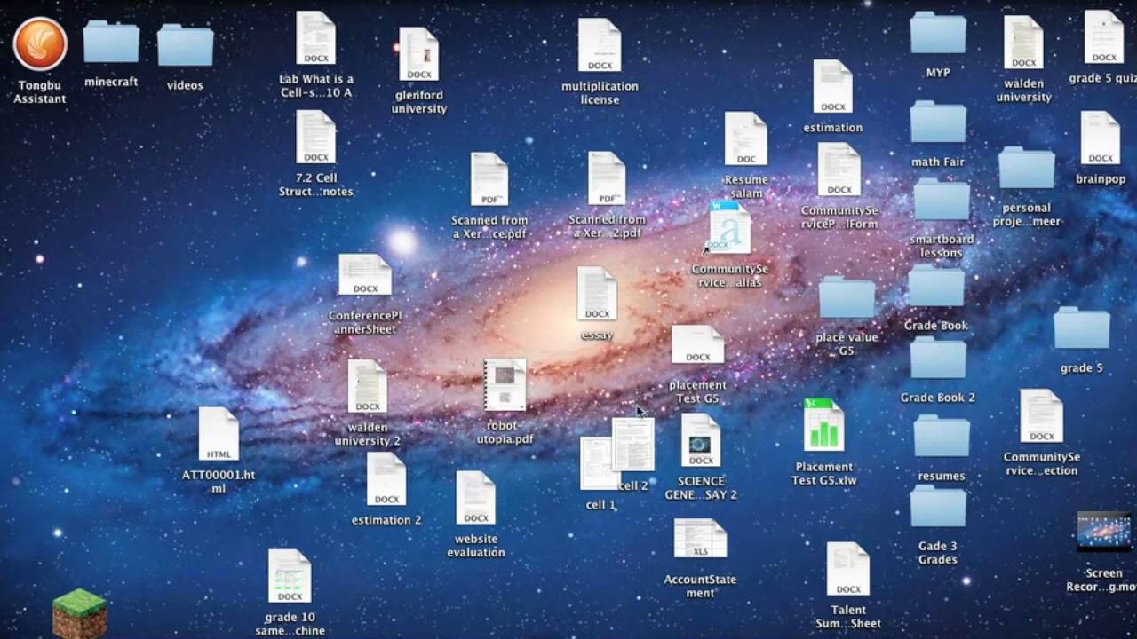
mouse_move(650, 336)
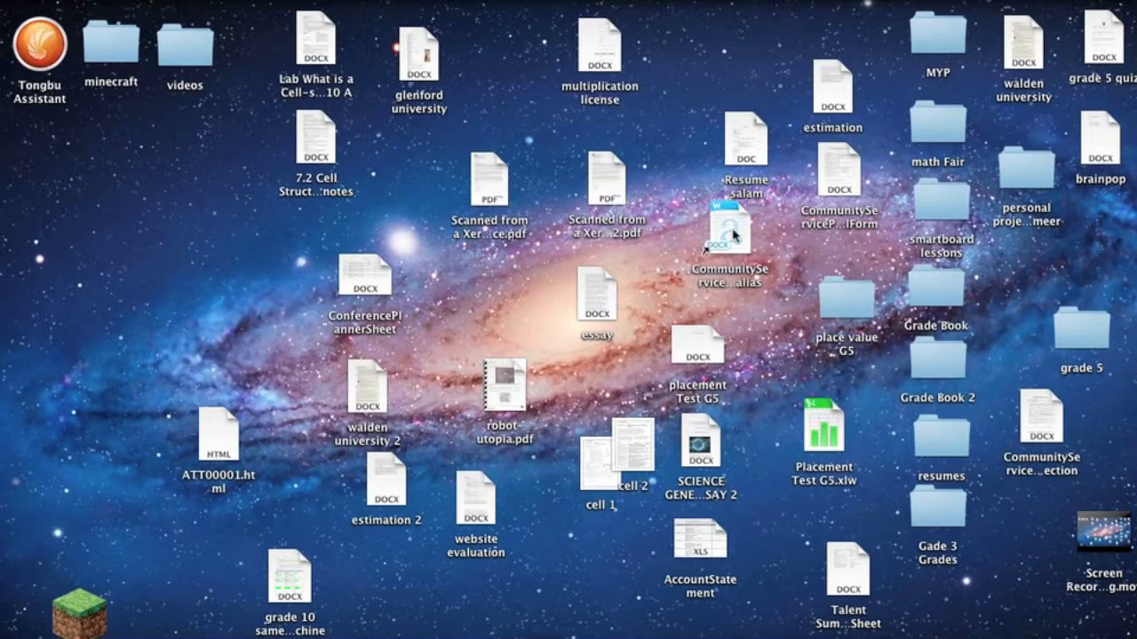
mouse_move(625, 106)
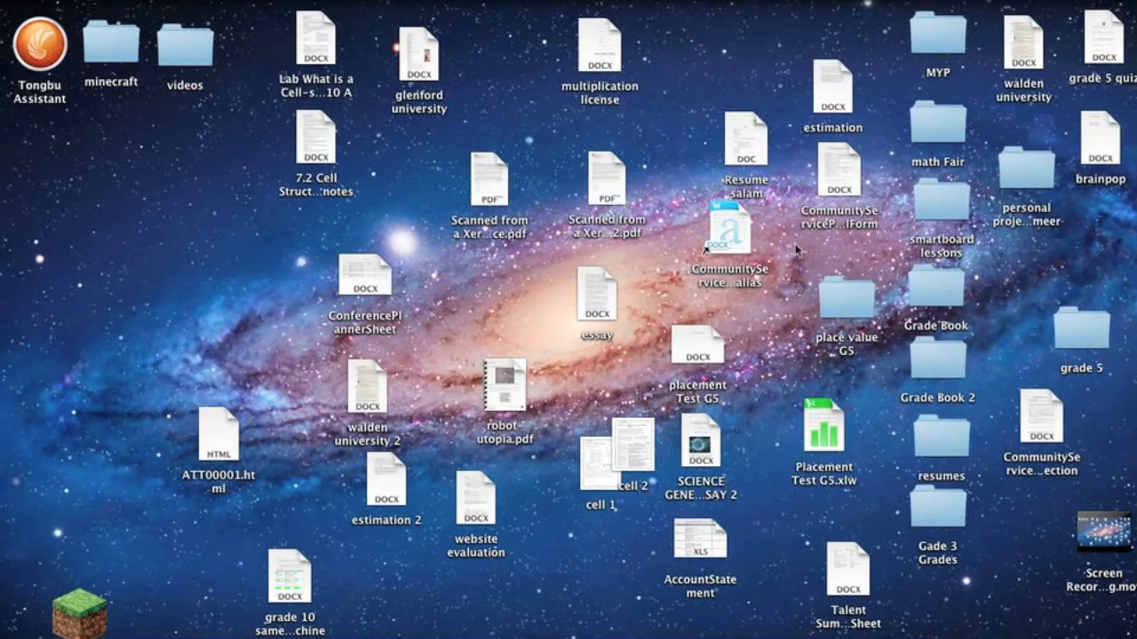
mouse_move(575, 268)
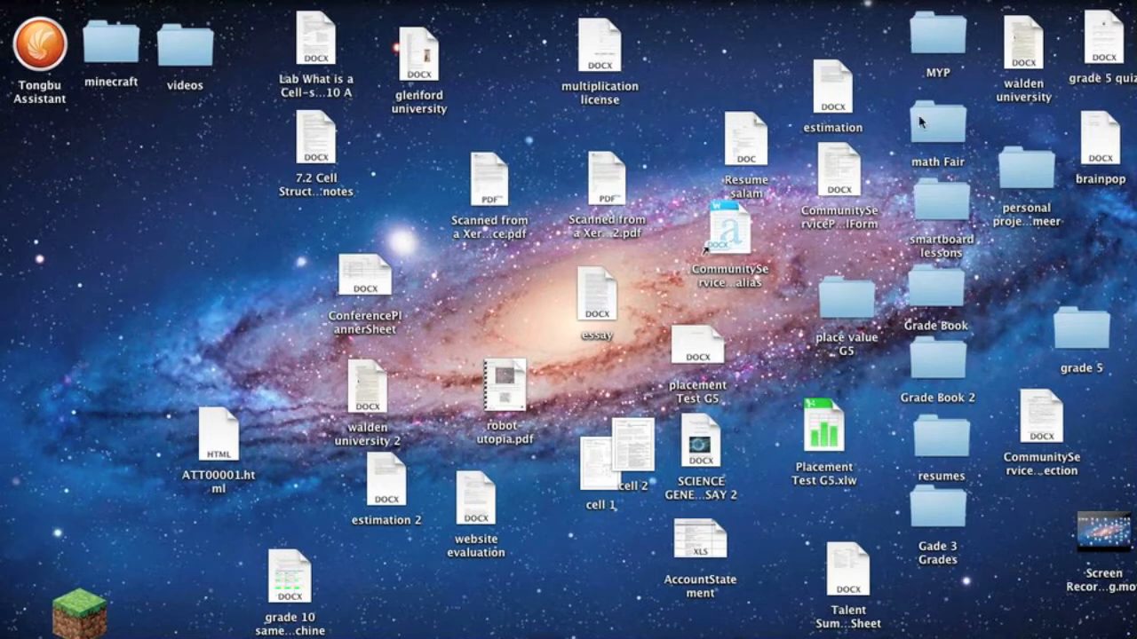
mouse_move(938, 86)
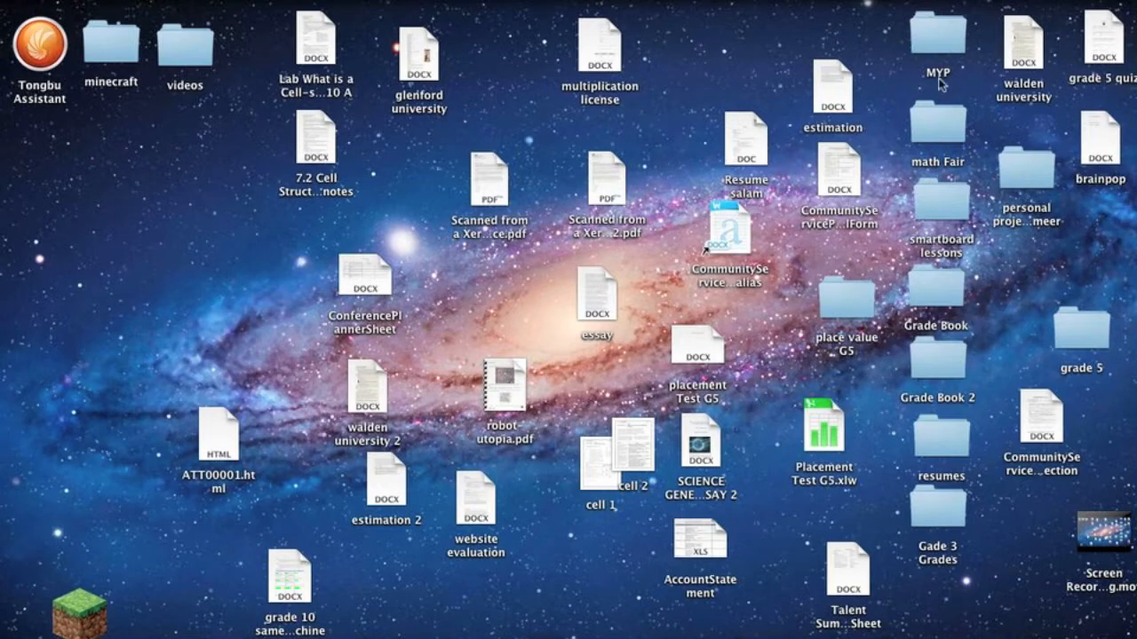
mouse_move(174, 160)
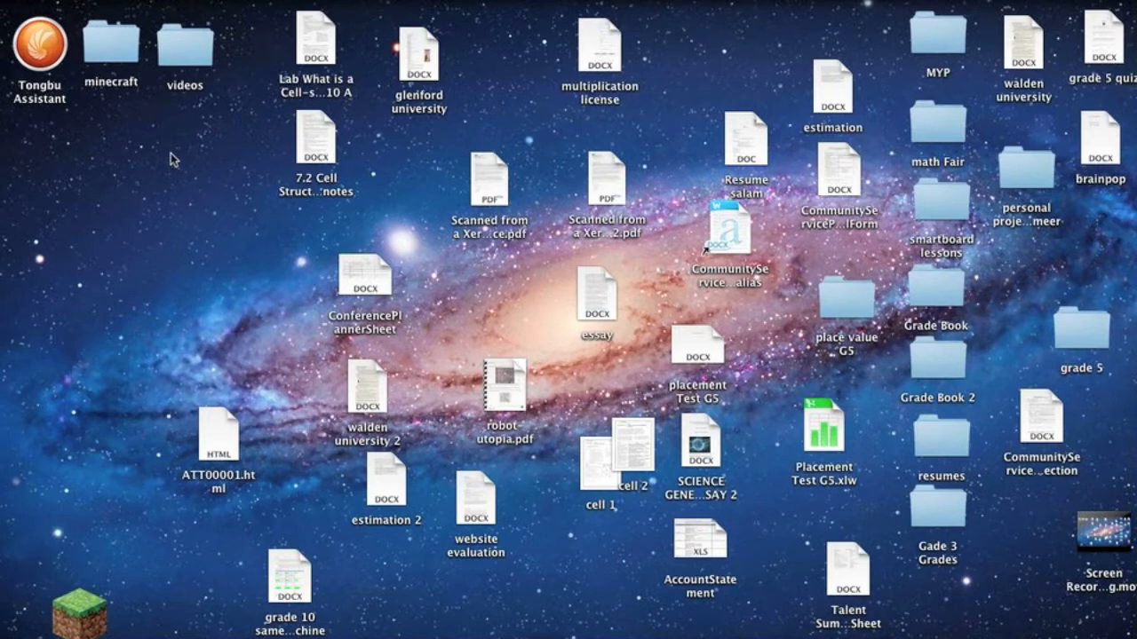
mouse_move(358, 115)
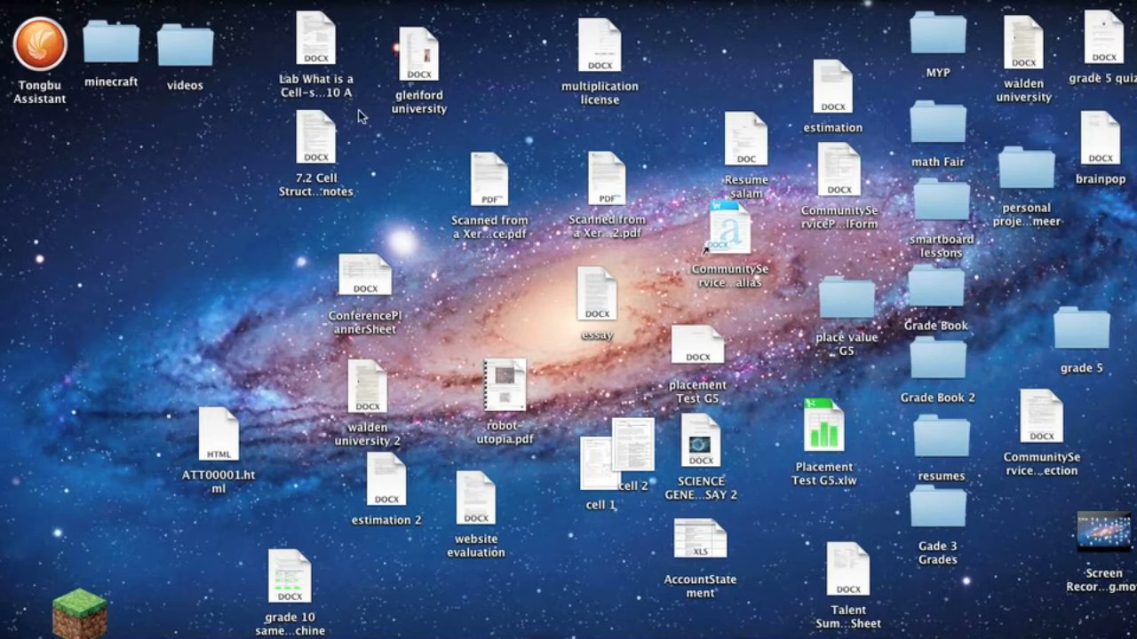
mouse_move(170, 160)
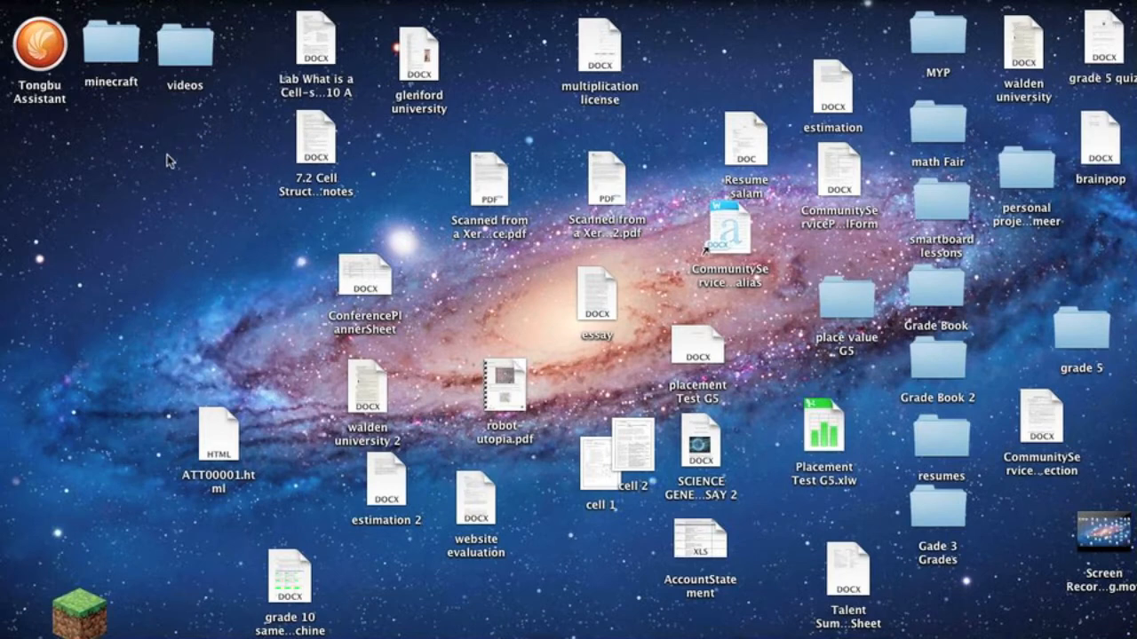
mouse_move(182, 153)
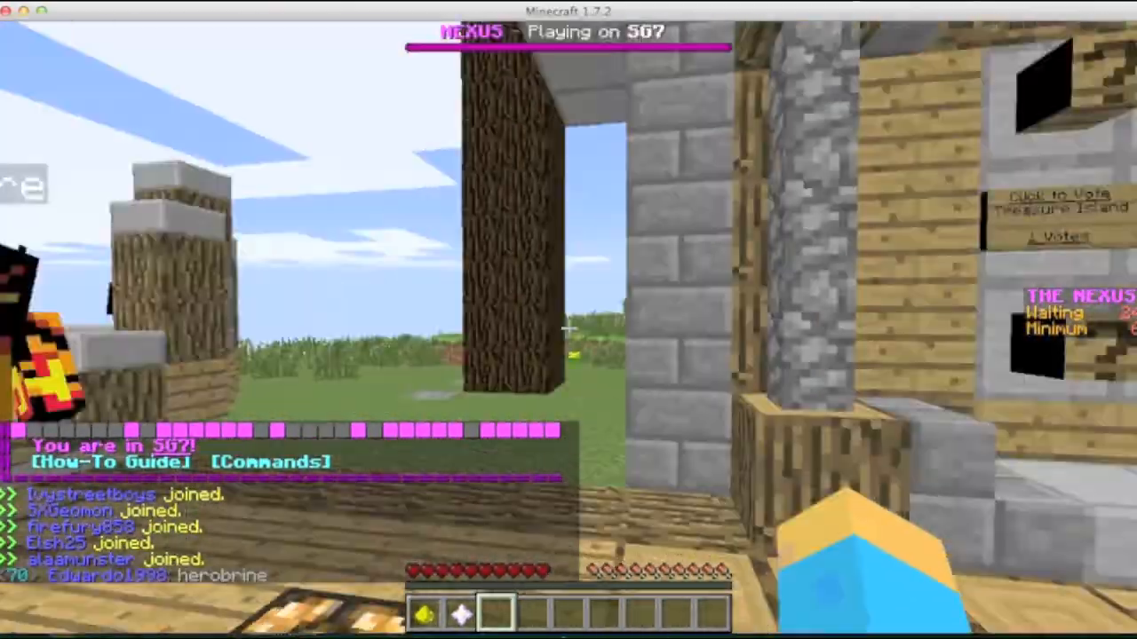
Show the player inventory and crafting grid while on the multiplayer server.
key("e")
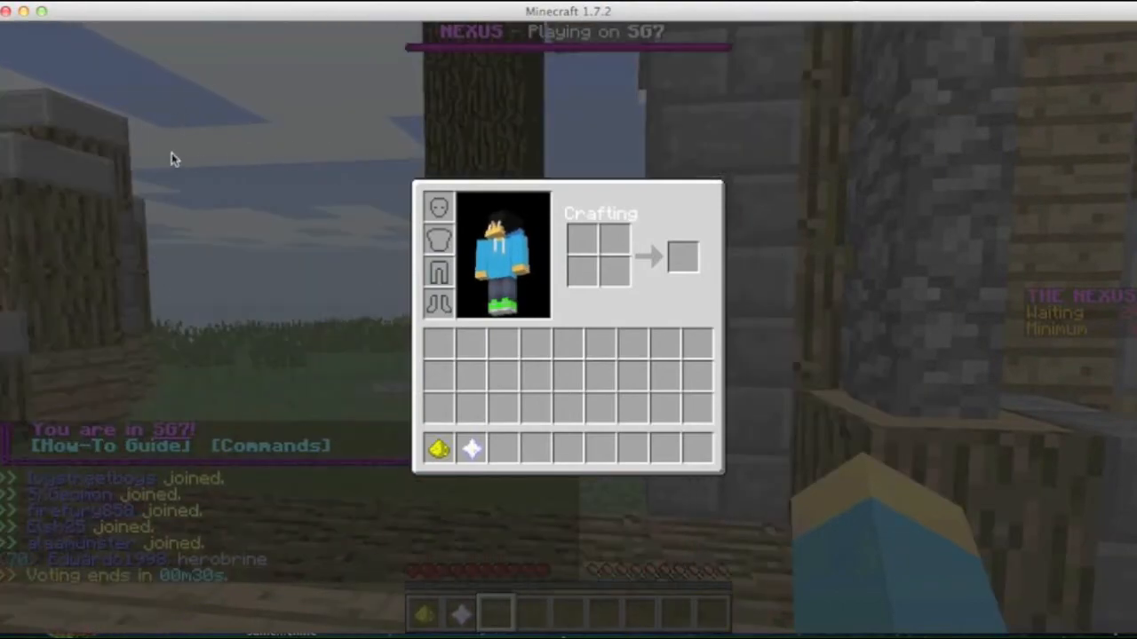